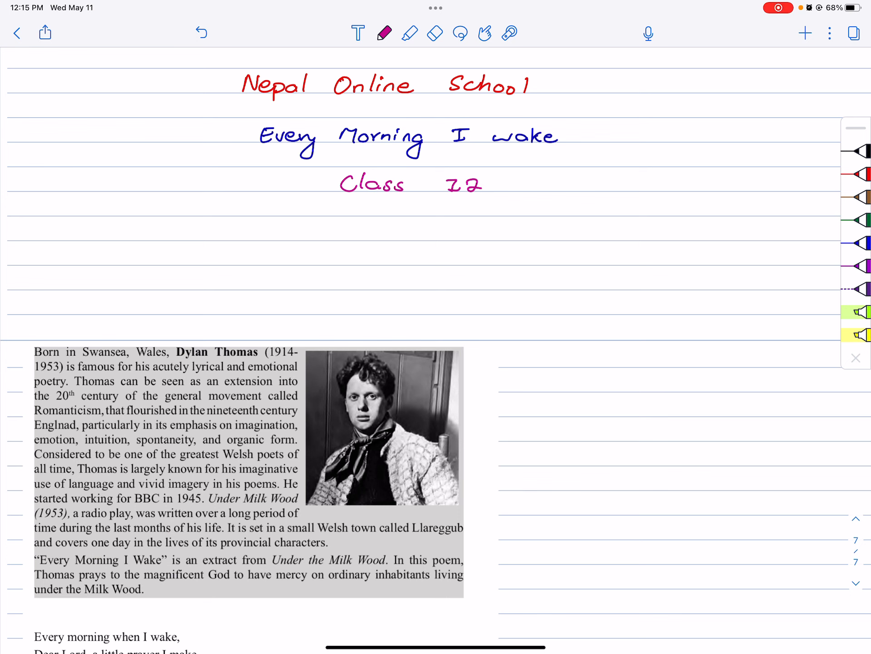
- Bring the poem below the biography into view and ready the yellow highlighter
scroll(down, 3)
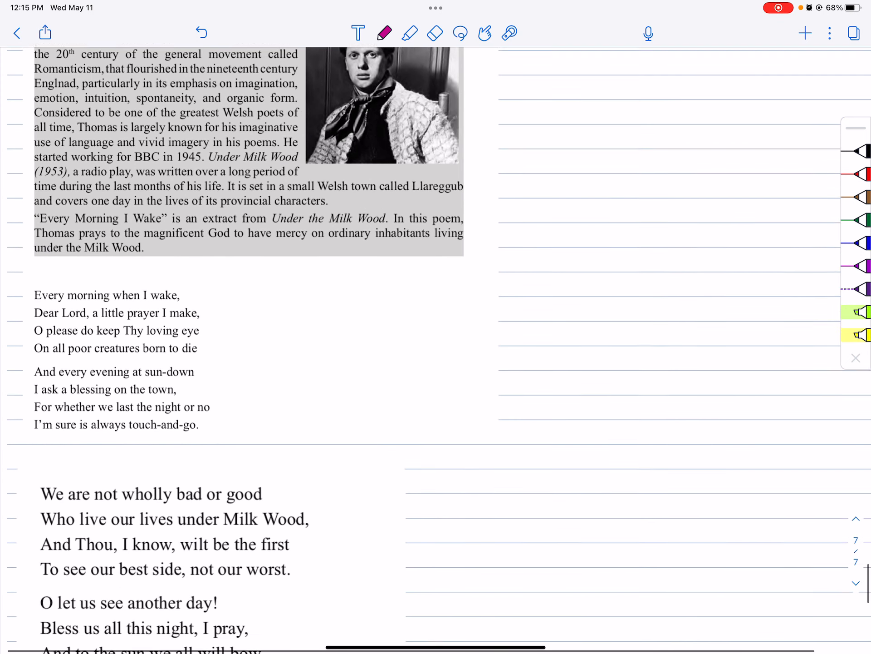
scroll(down, 3)
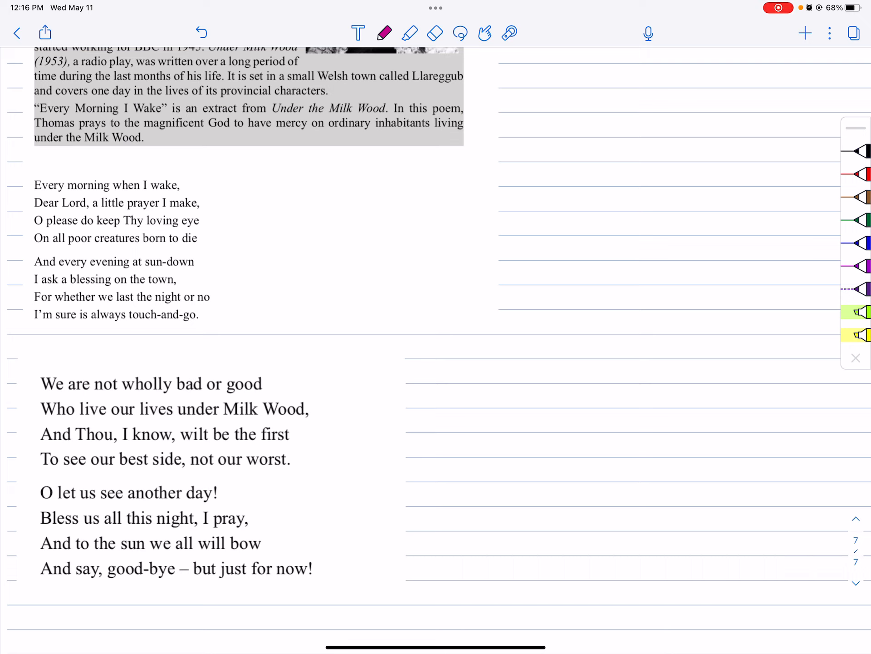
click(410, 32)
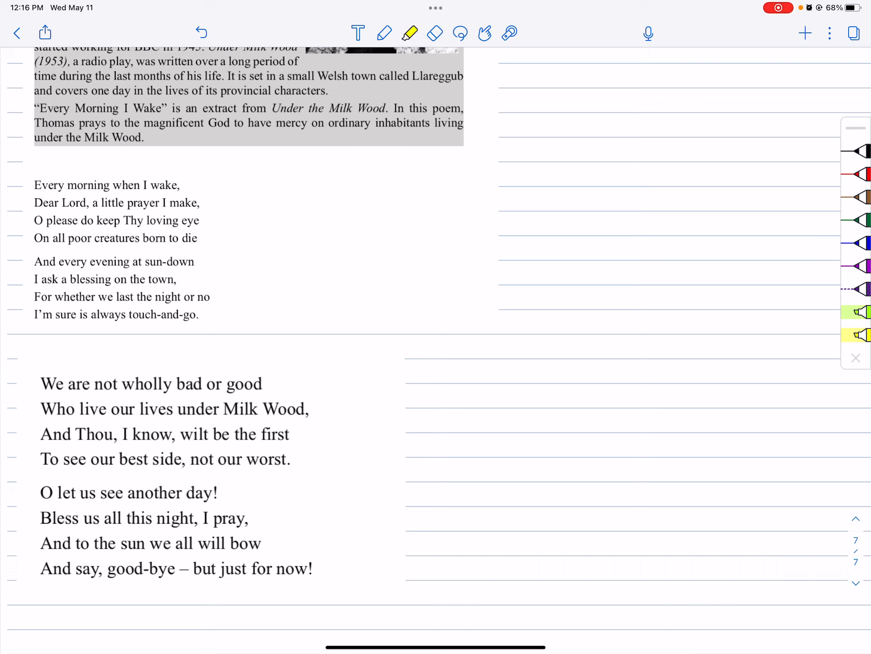
- Highlight the poem's first four lines in yellow, then return to the pen
drag(35, 185, 141, 184)
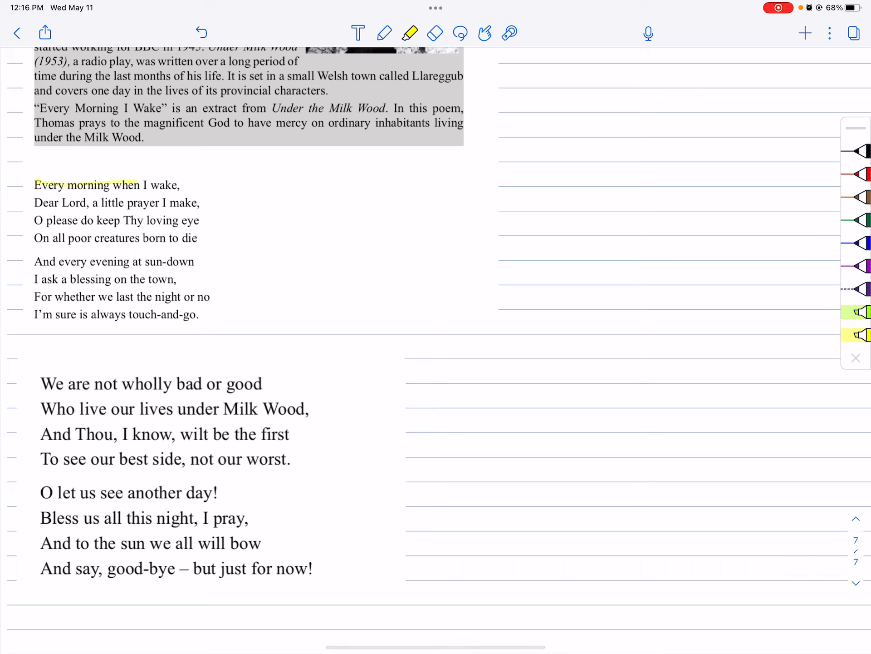
drag(35, 202, 199, 203)
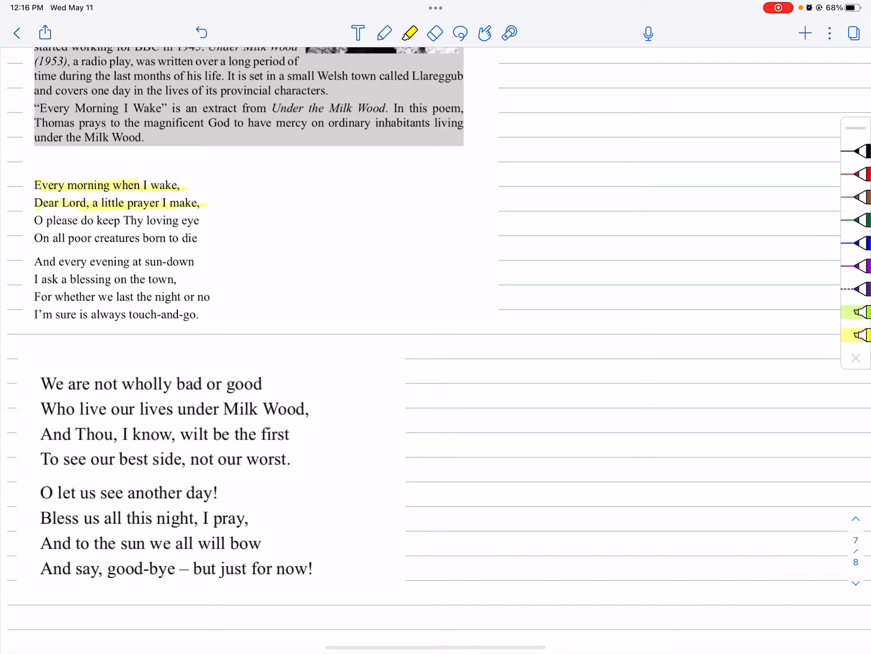
drag(28, 219, 121, 220)
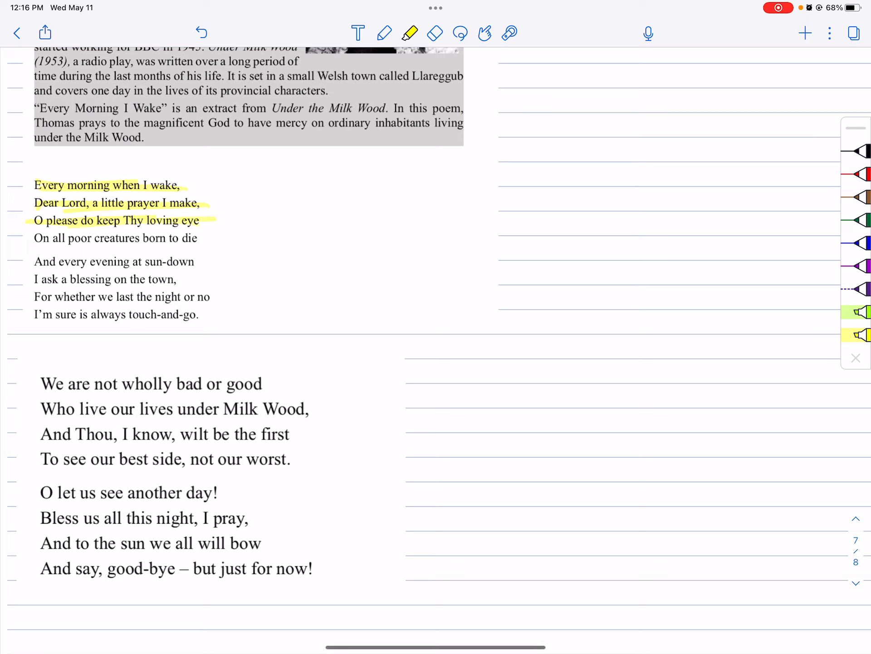
drag(34, 238, 197, 238)
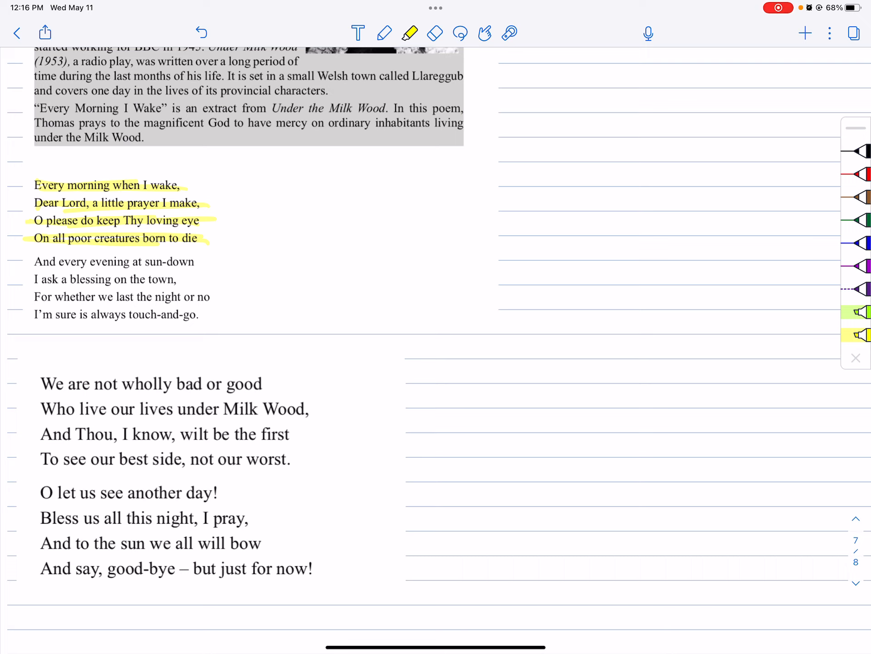
click(383, 32)
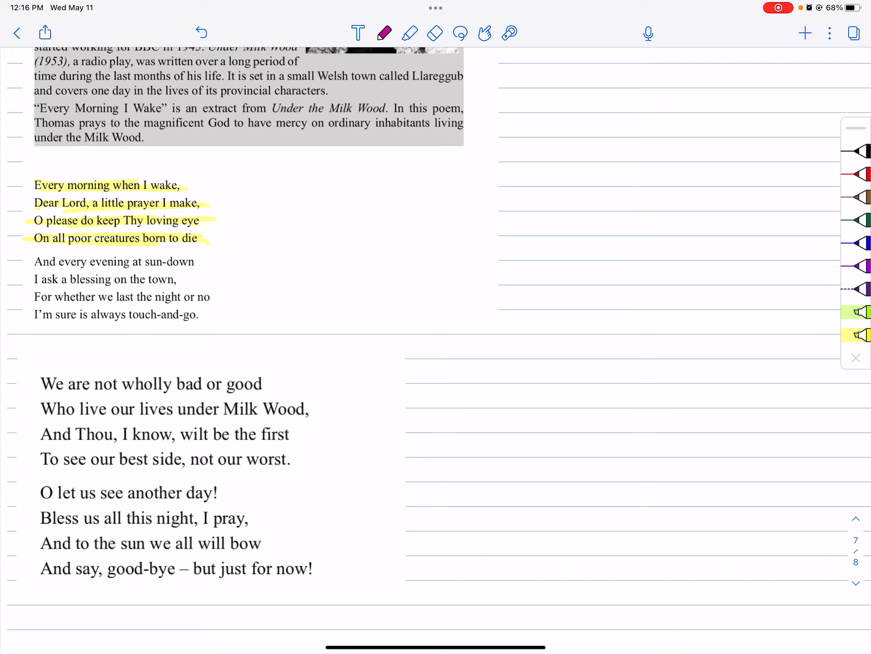
- Underline 'Thy' and 'poor creatures' in magenta and ready the green highlighter
drag(122, 229, 145, 230)
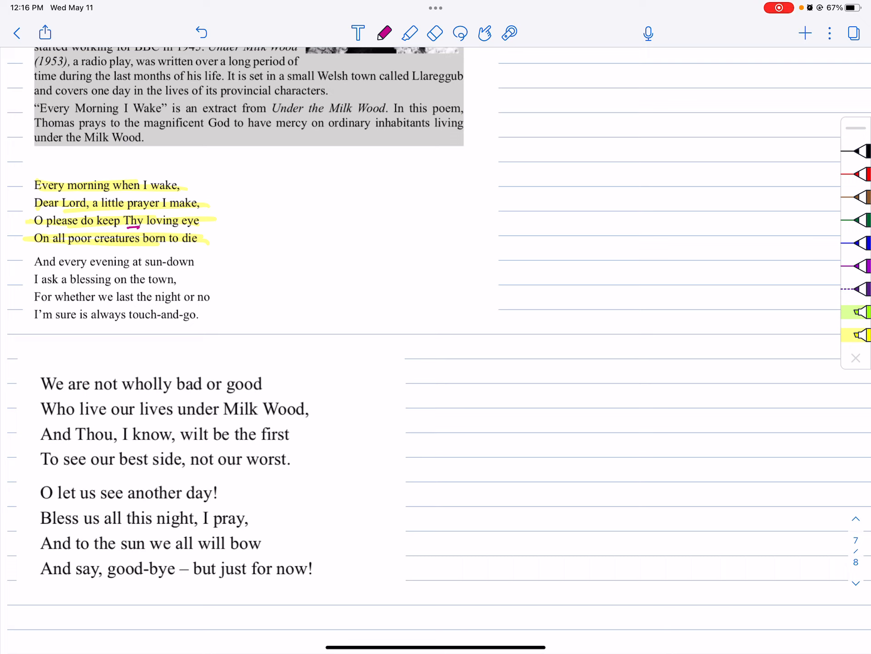
drag(66, 247, 108, 247)
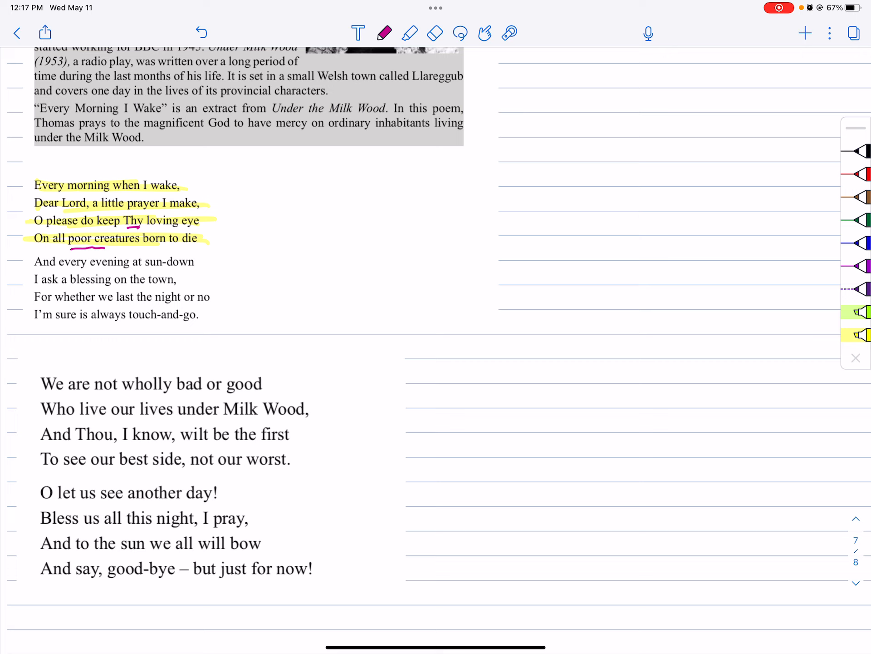
click(409, 32)
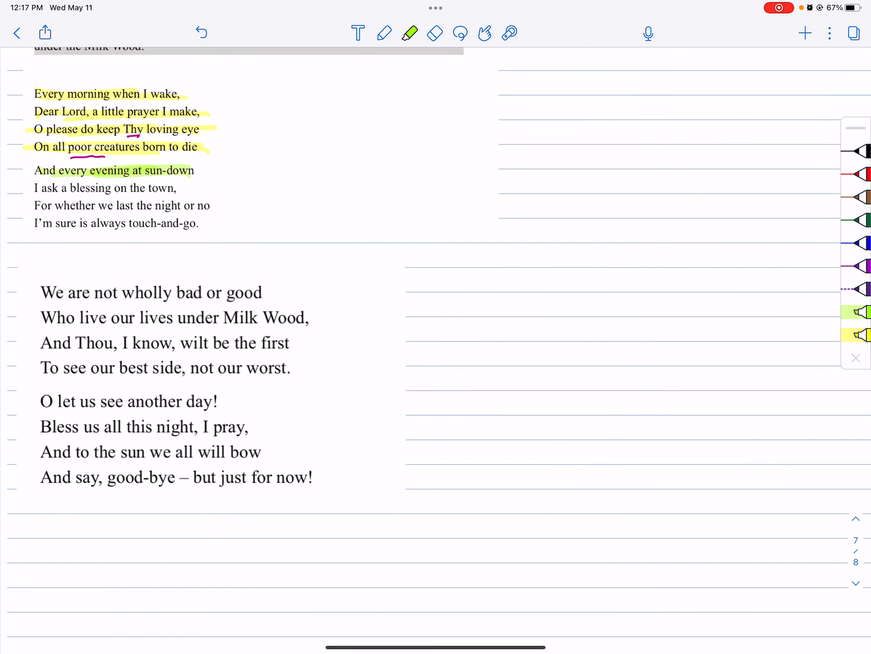
- Highlight the remaining three lines of the second stanza in green
drag(34, 188, 176, 187)
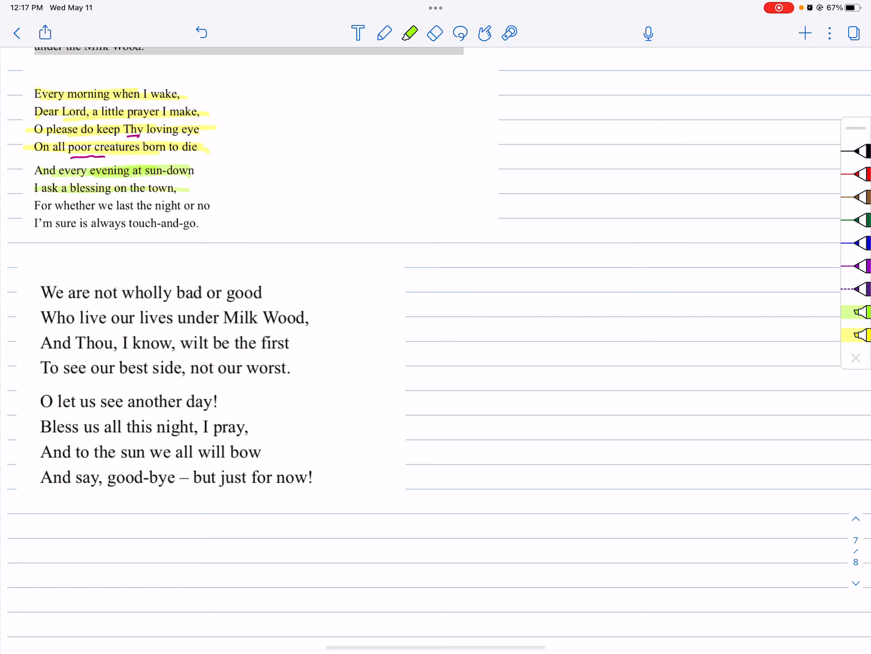
drag(34, 205, 209, 206)
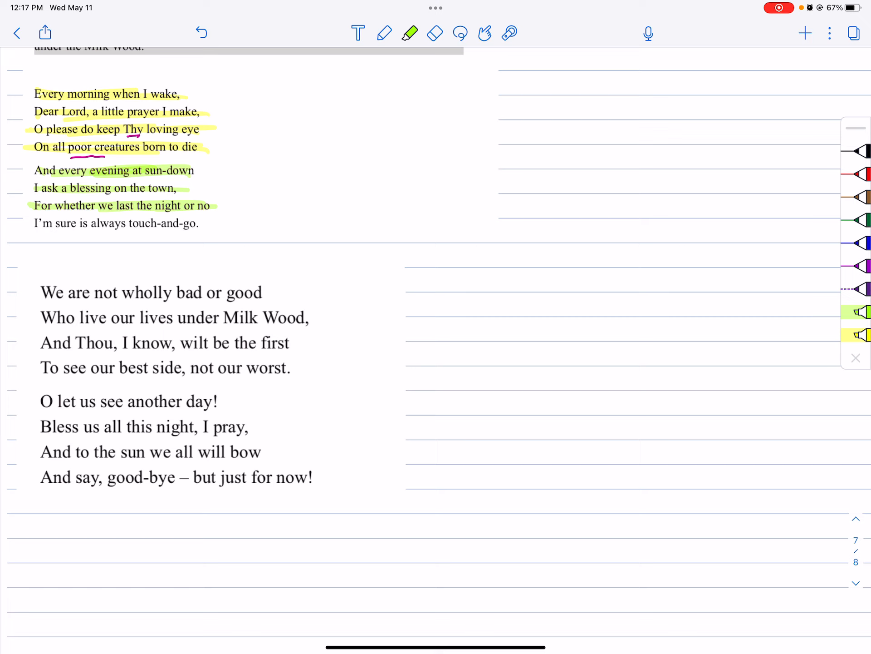
drag(34, 223, 215, 223)
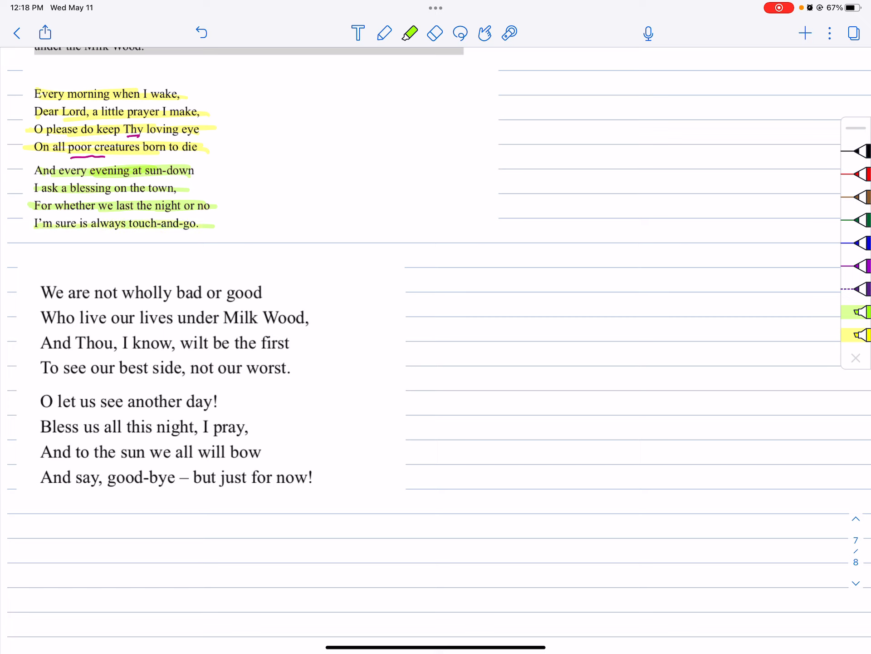
- Return to the pen, adding short magenta underlines under 'morning' and 'evening'
click(383, 32)
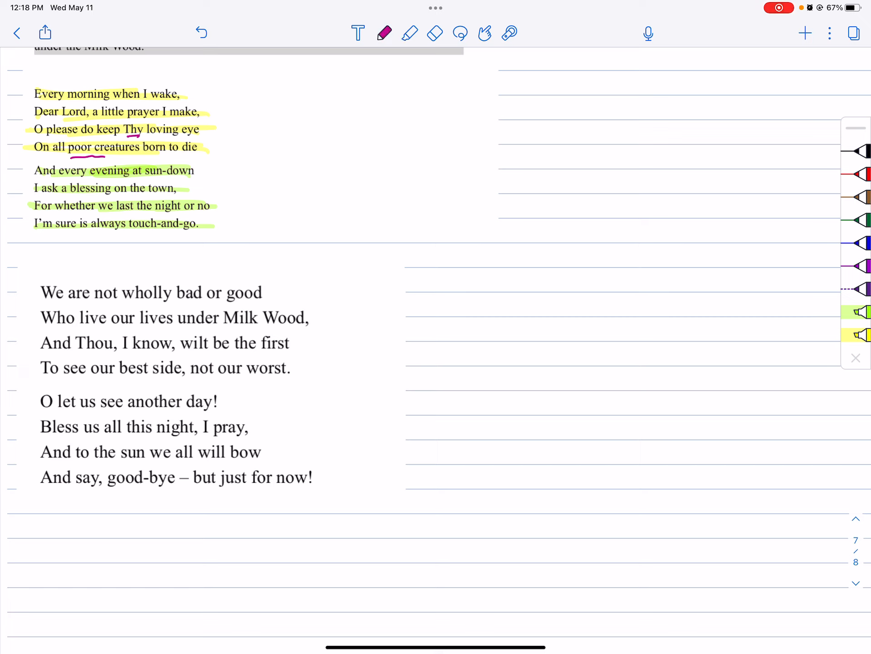
click(410, 33)
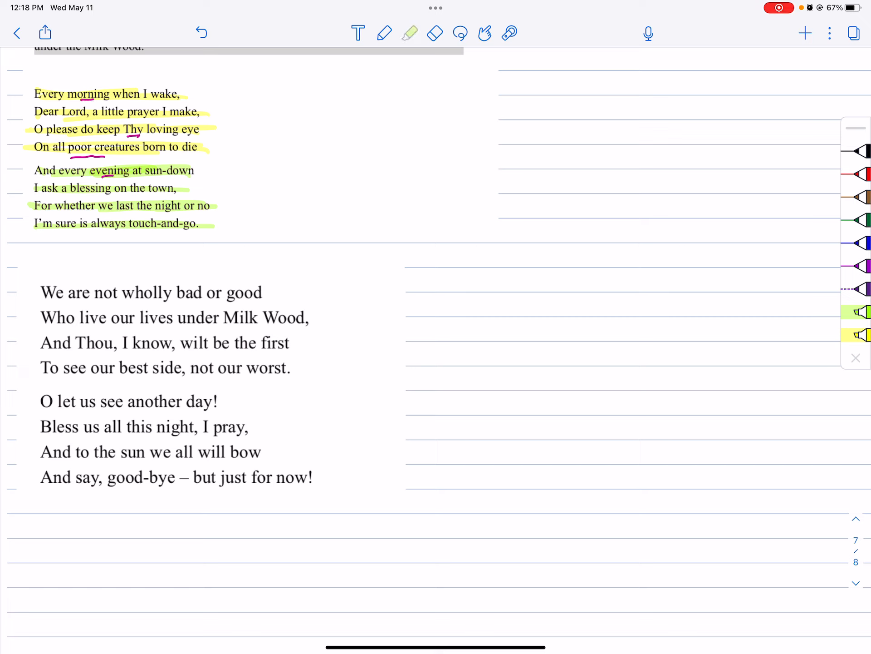
click(410, 32)
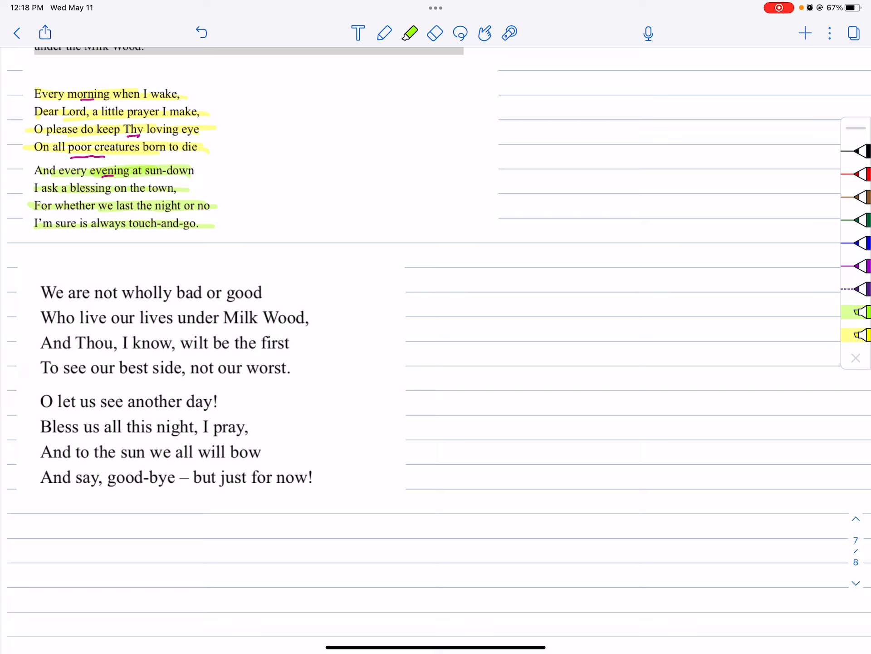
click(383, 32)
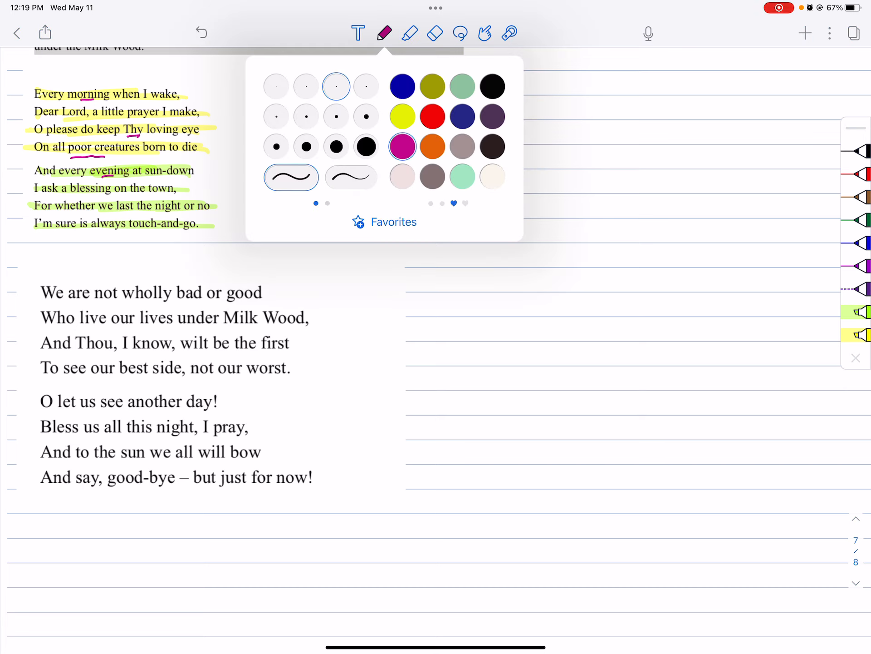
- Underline 'blessing', 'last the night or' and 'touch-and-go' in dark blue ink
click(384, 32)
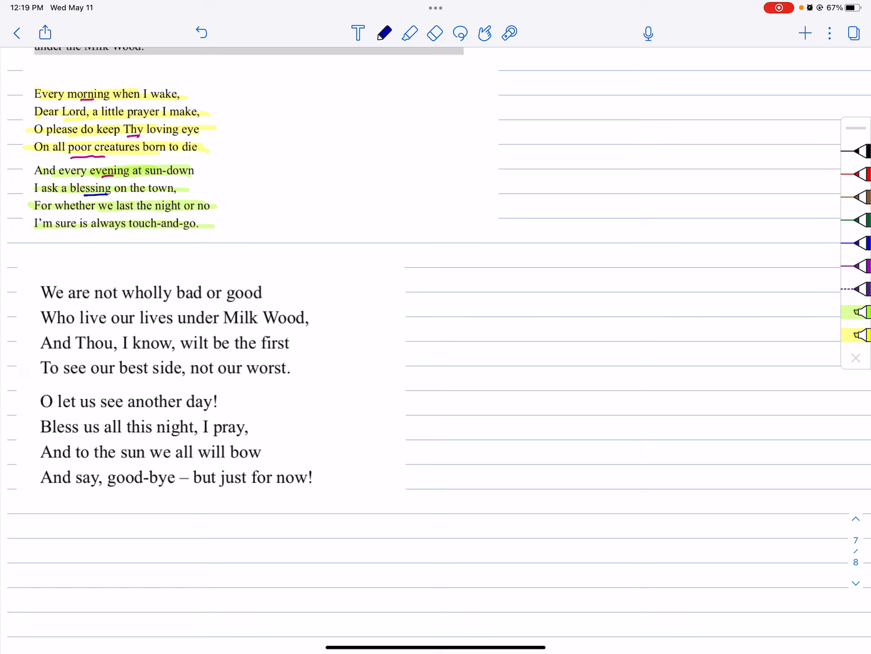
drag(120, 212, 195, 212)
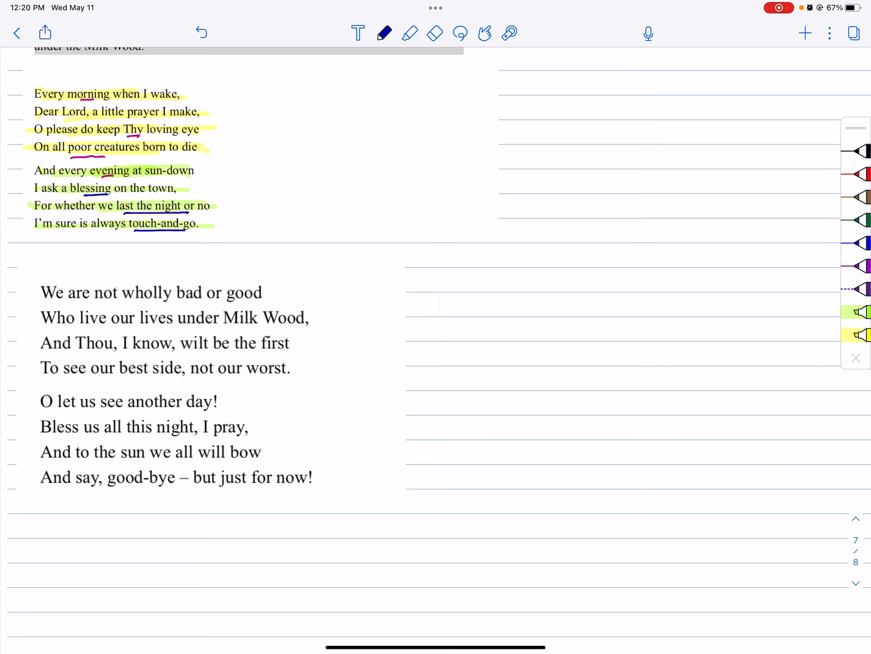
click(409, 32)
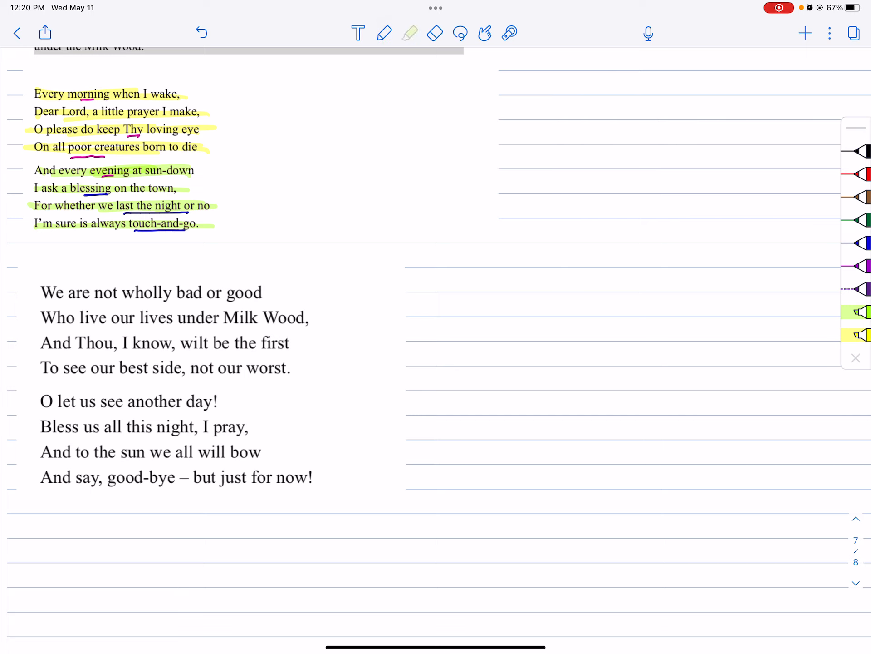
- Highlight all four lines of the 'We are not wholly bad or good' stanza in yellow
click(408, 32)
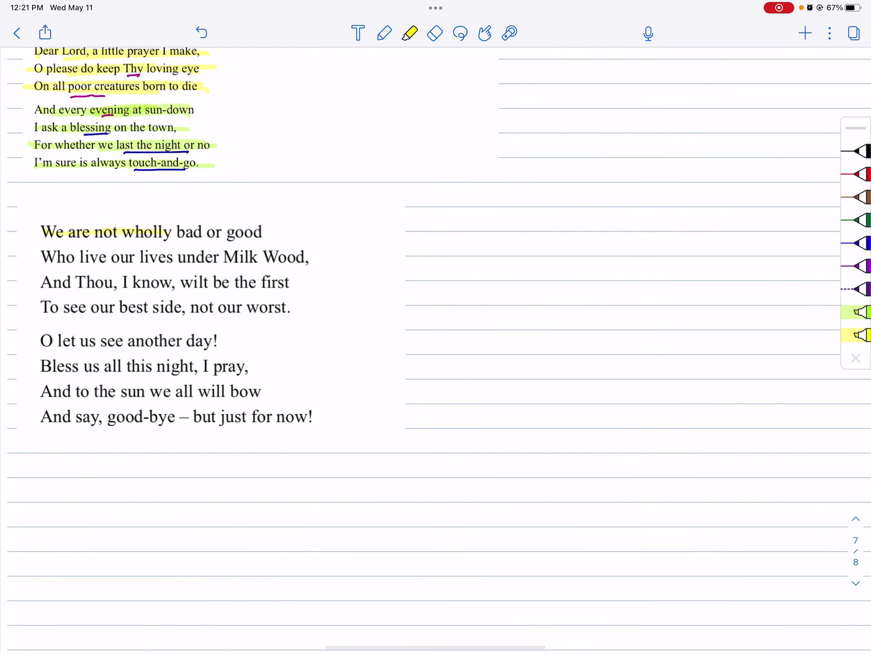
drag(172, 232, 261, 232)
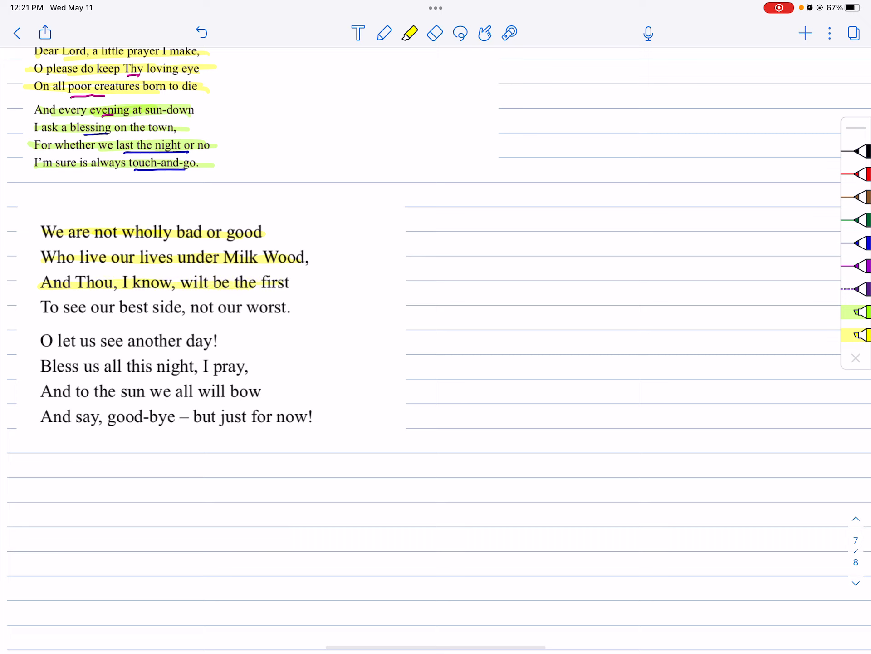
drag(40, 307, 291, 307)
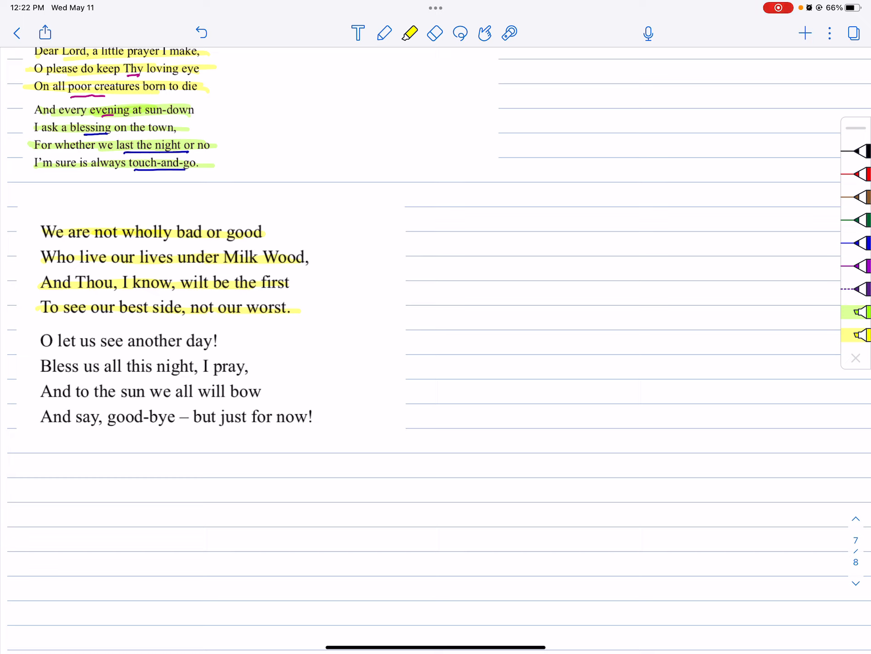
click(383, 32)
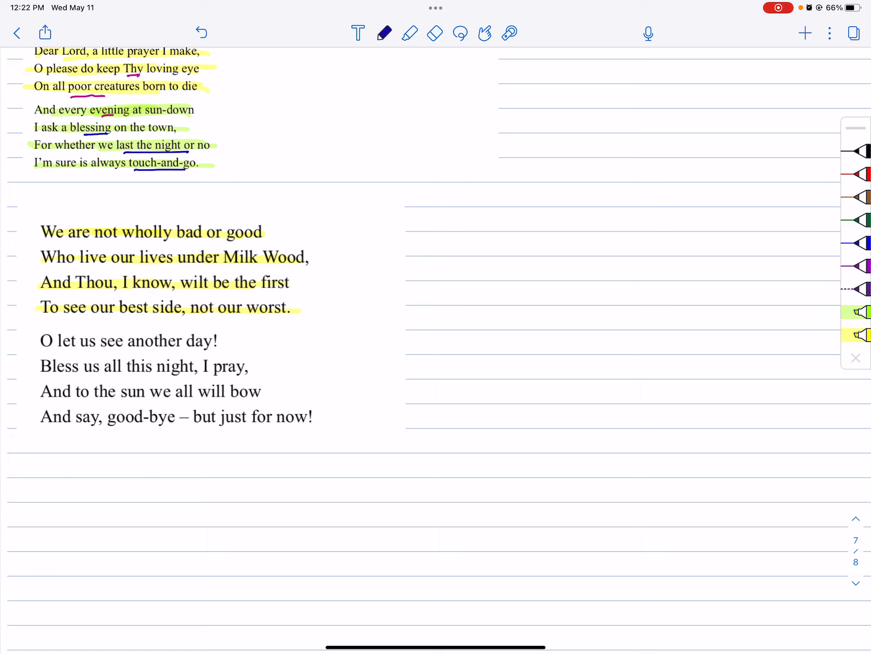
- Underline 'Milk Wood', 'worst' and 'best side' in blue and box 'best side'
drag(234, 269, 300, 270)
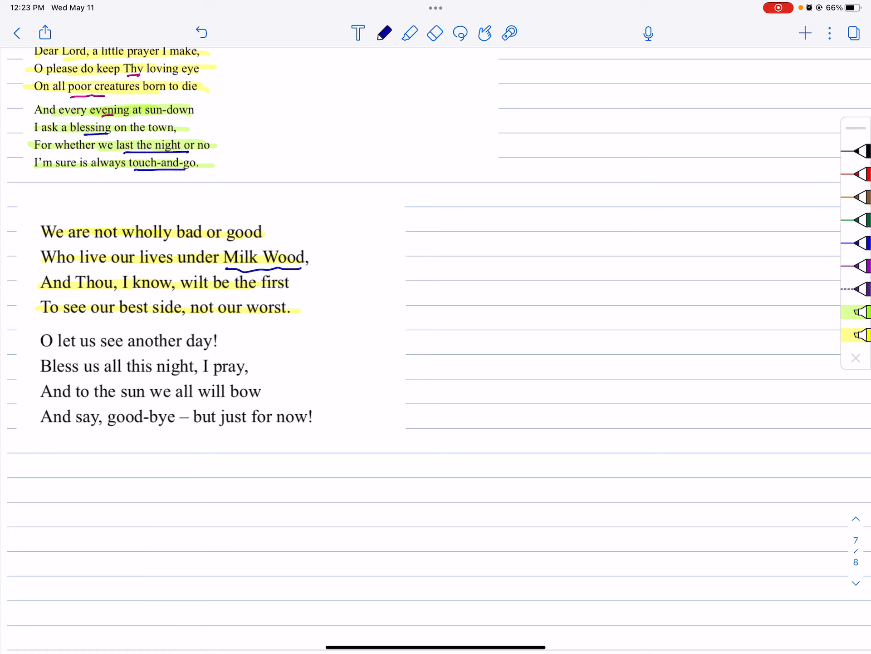
drag(116, 319, 156, 320)
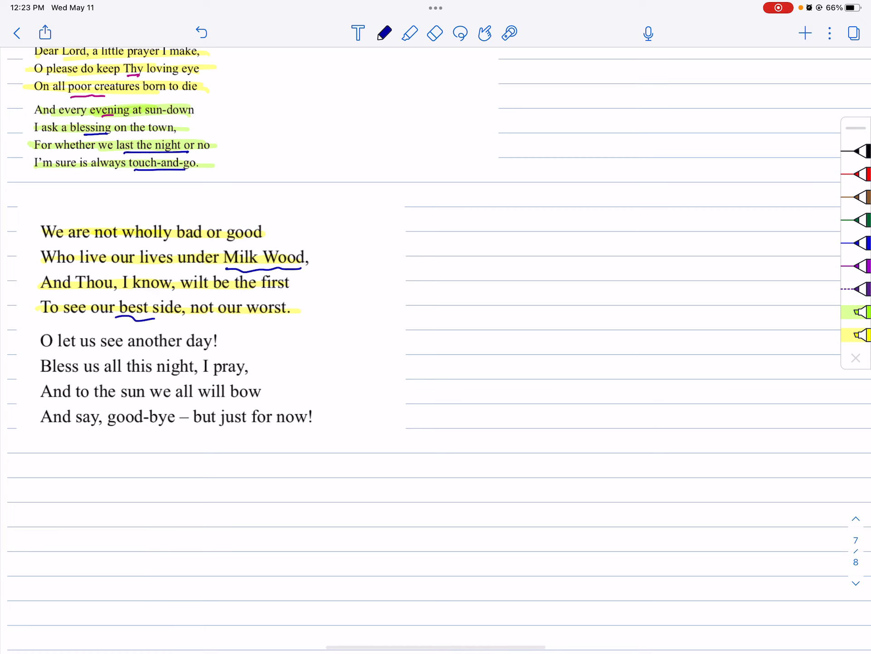
scroll(down, 3)
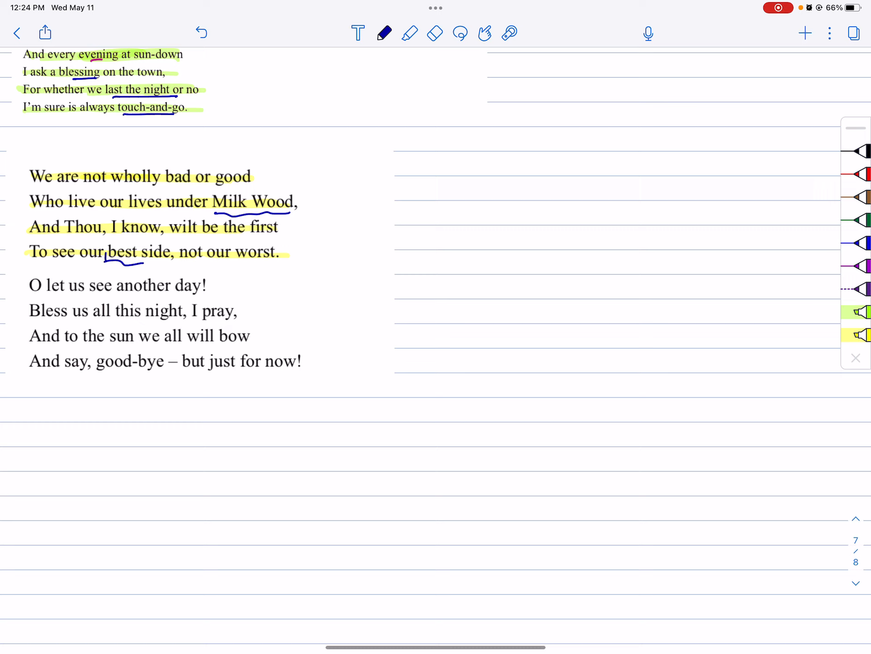
drag(108, 252, 175, 264)
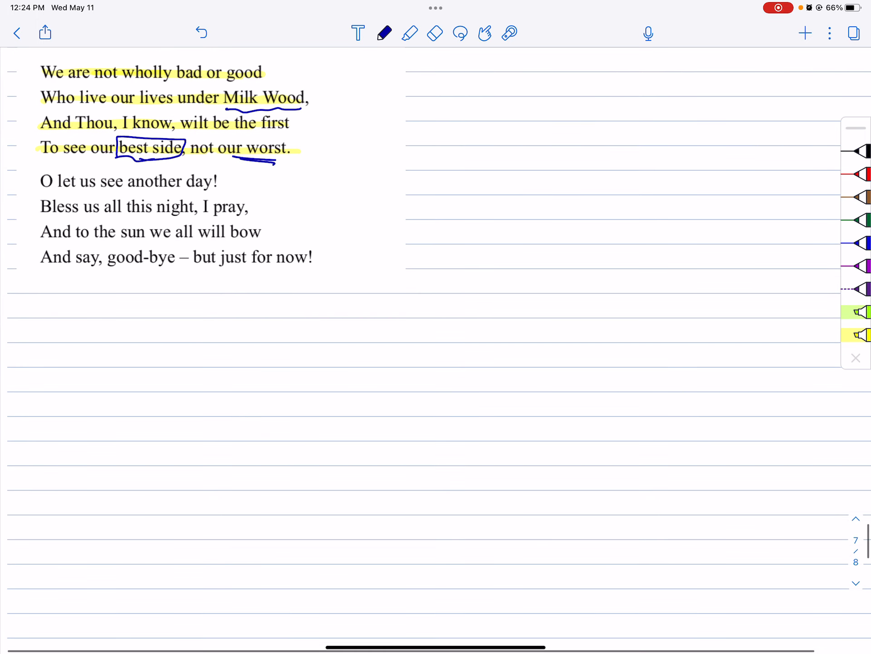
- Highlight the final four lines from 'O let us see another day!' in green
click(409, 33)
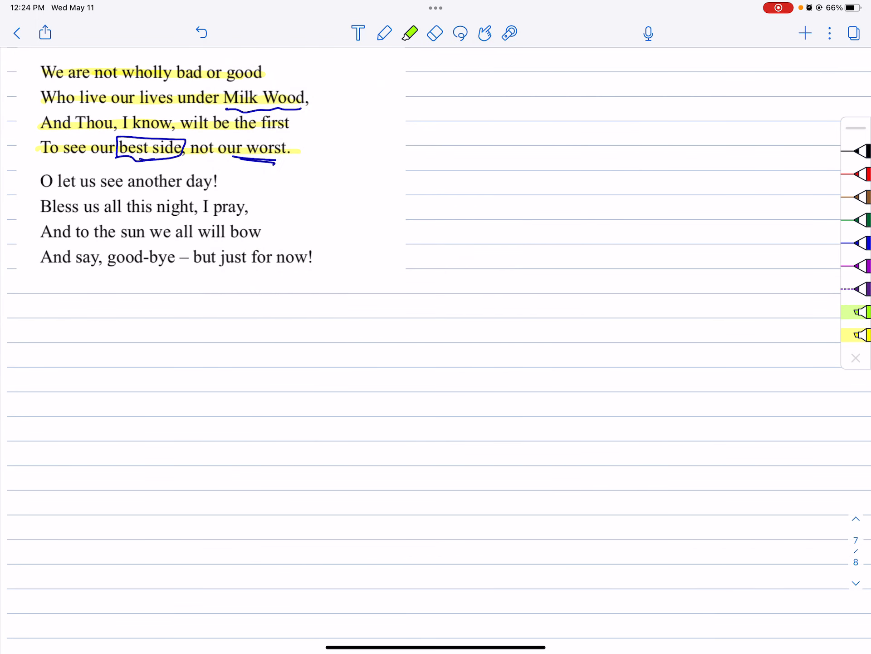
drag(44, 189, 217, 189)
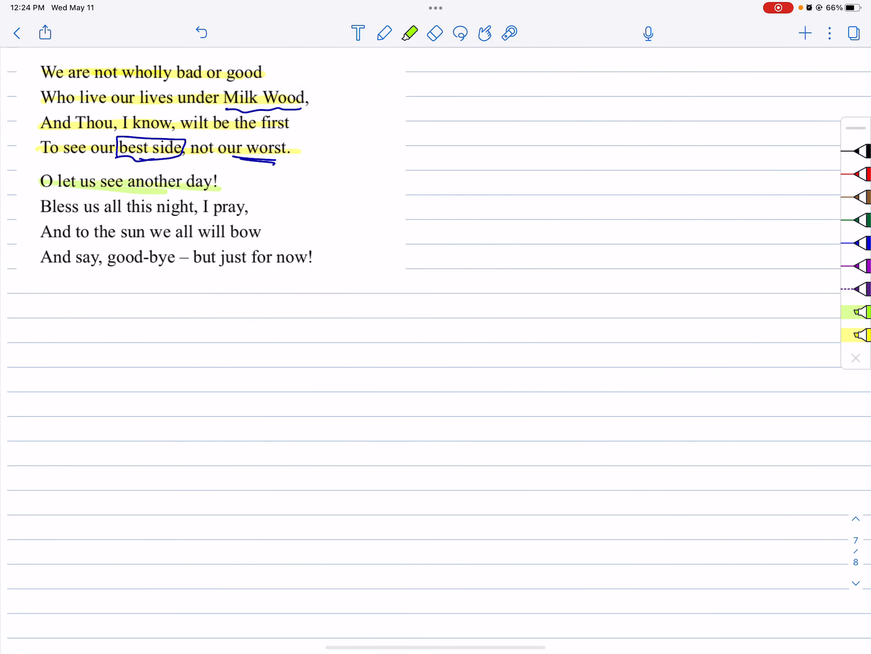
drag(40, 206, 251, 206)
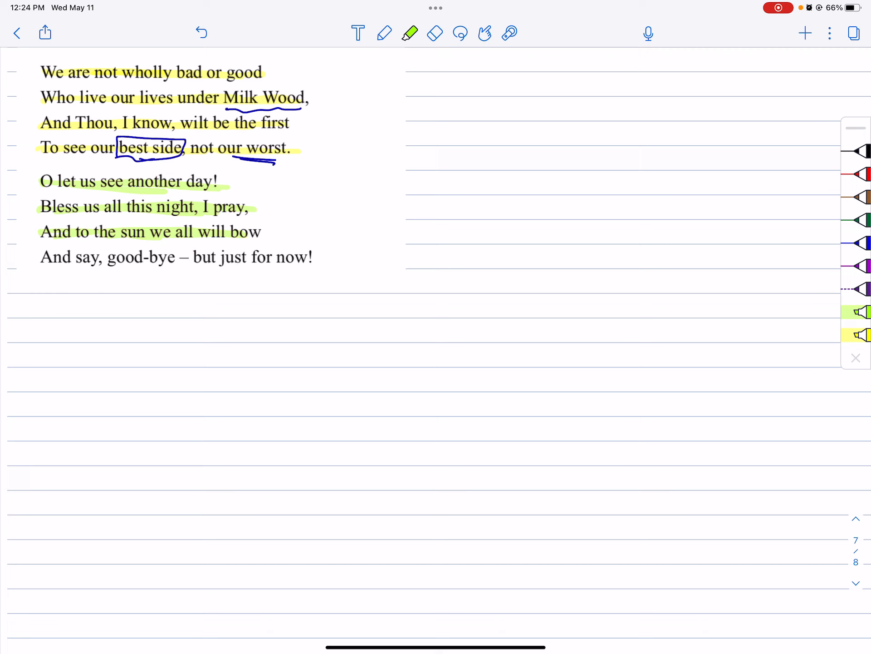
drag(40, 257, 313, 257)
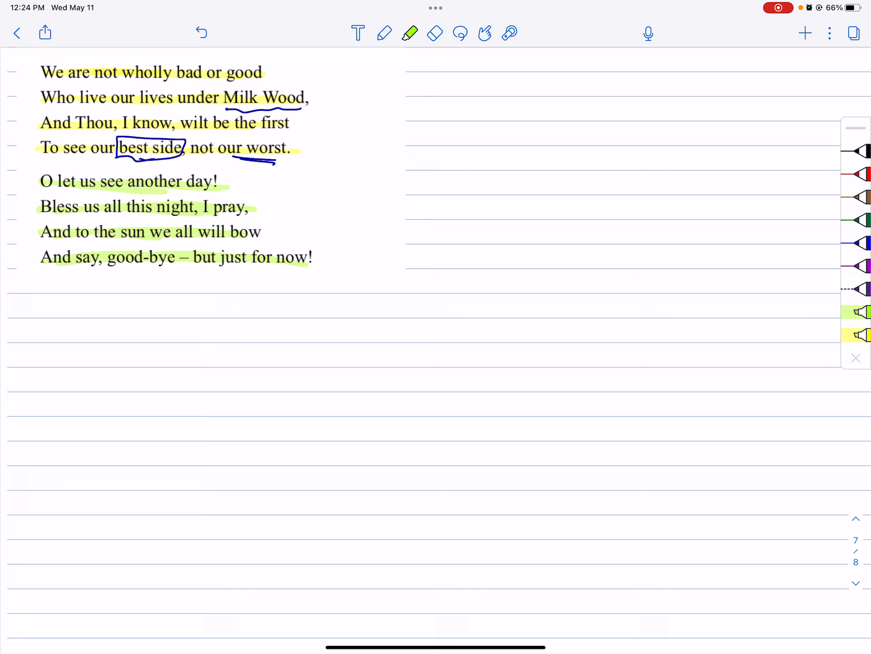
click(385, 33)
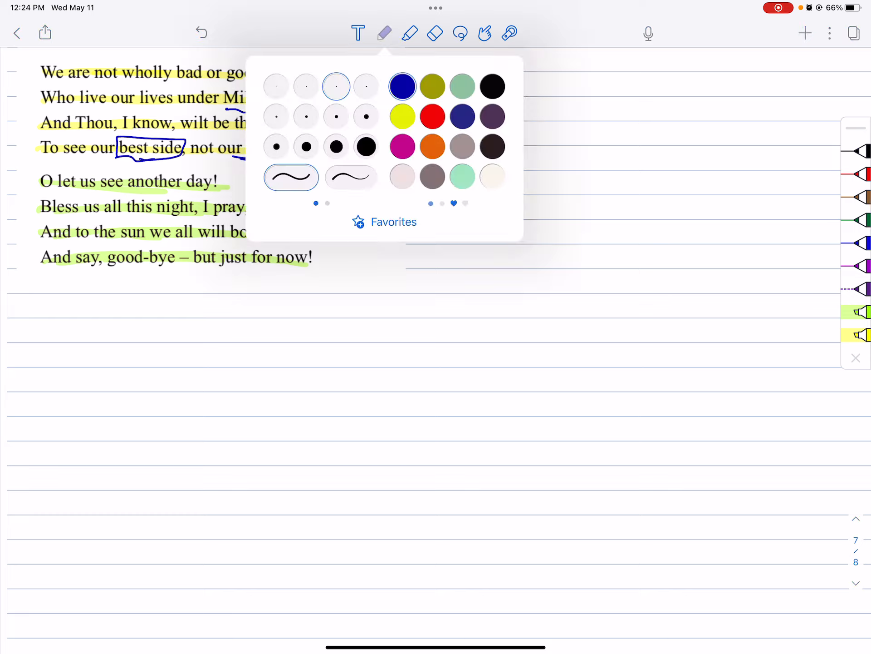
- Switch the pen to red and underline 'all this night'
click(383, 32)
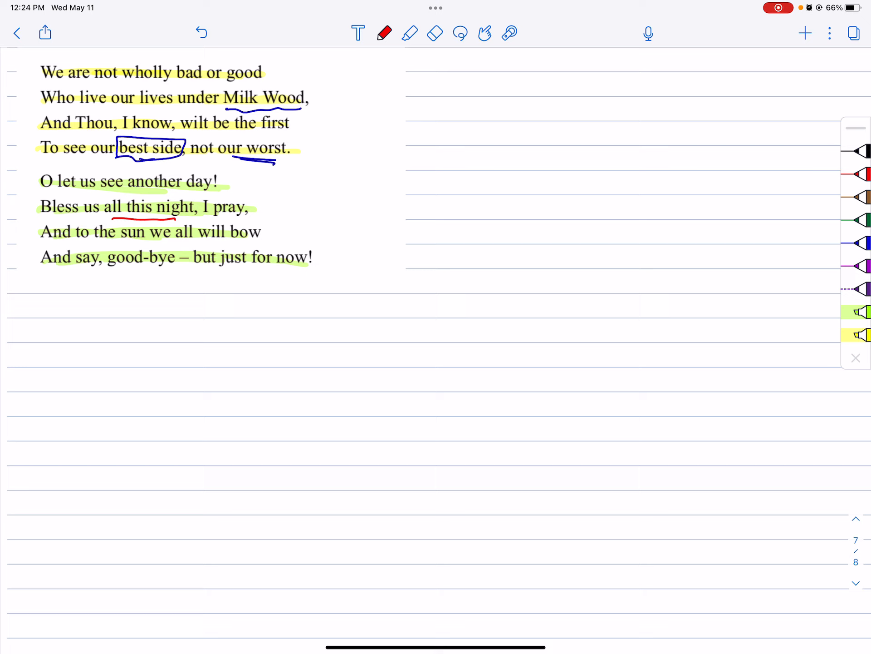
click(435, 33)
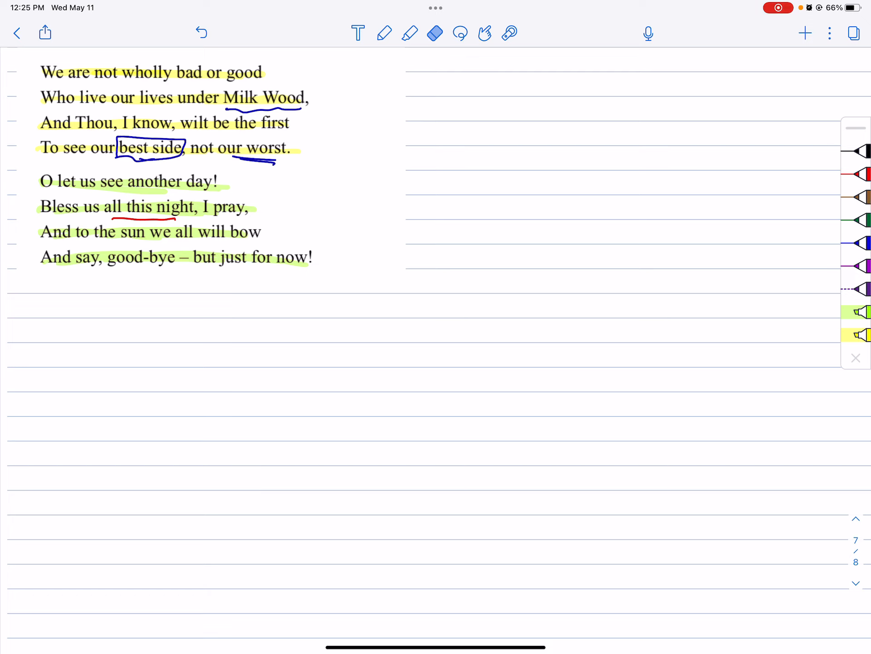
click(384, 32)
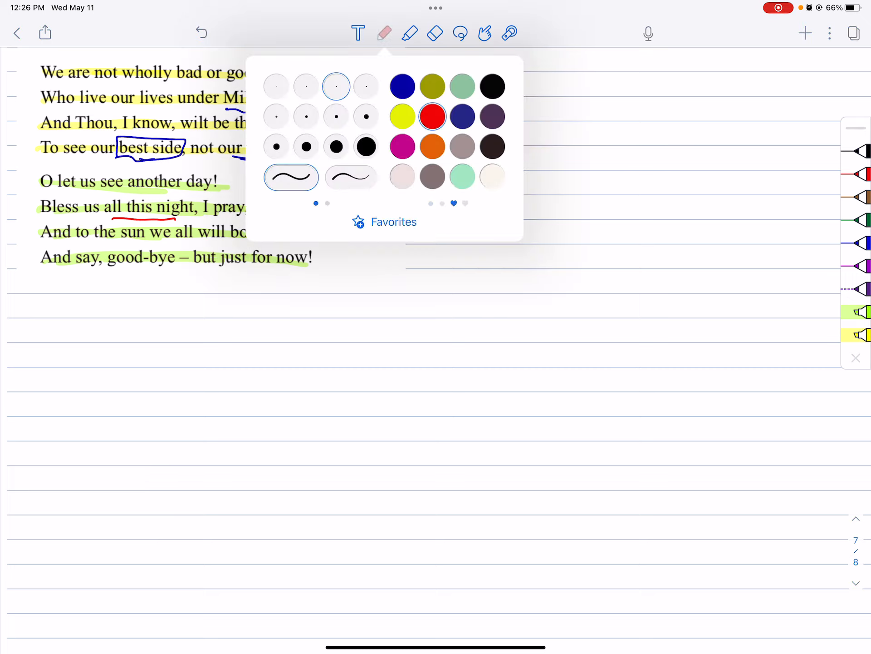
- Underline 'good-bye' and 'just for now' in red with a curved red arrow pointing right
click(383, 32)
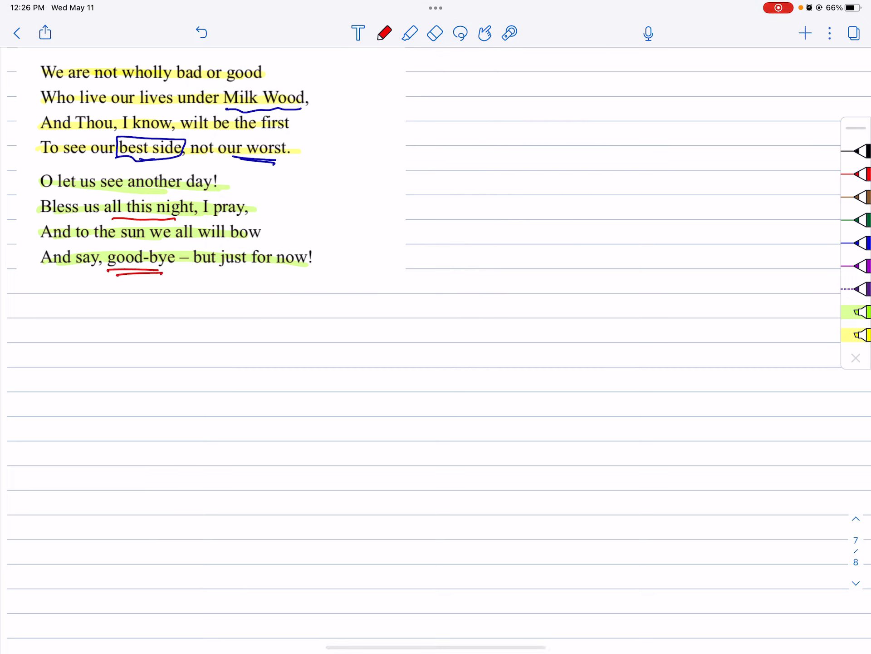
drag(236, 273, 288, 273)
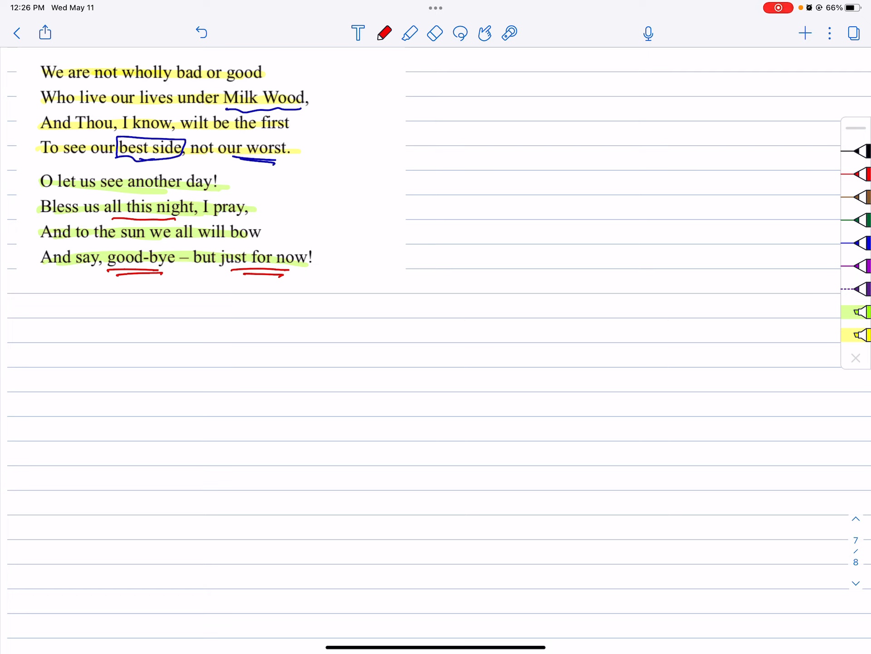
drag(383, 234, 474, 214)
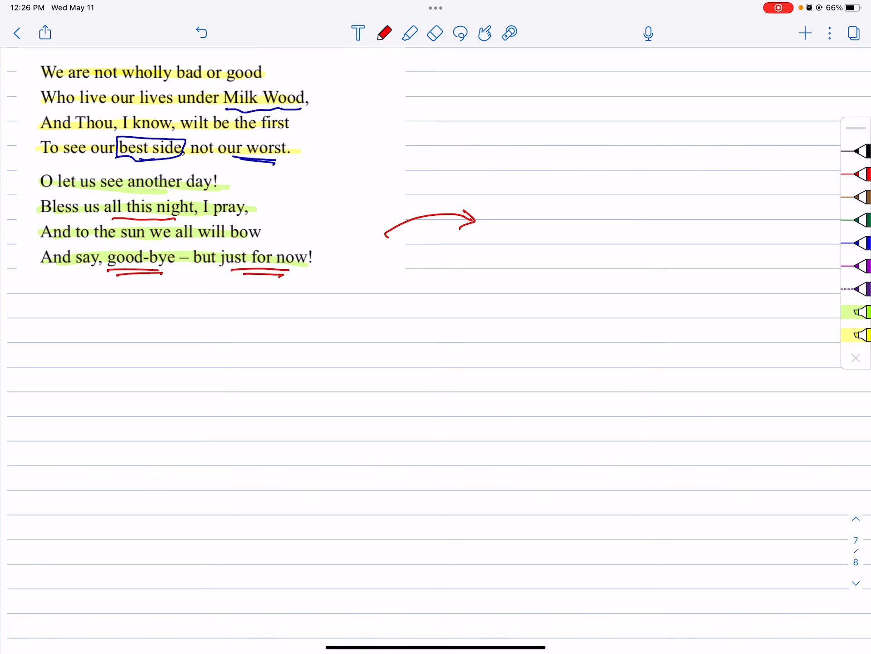
scroll(down, 3)
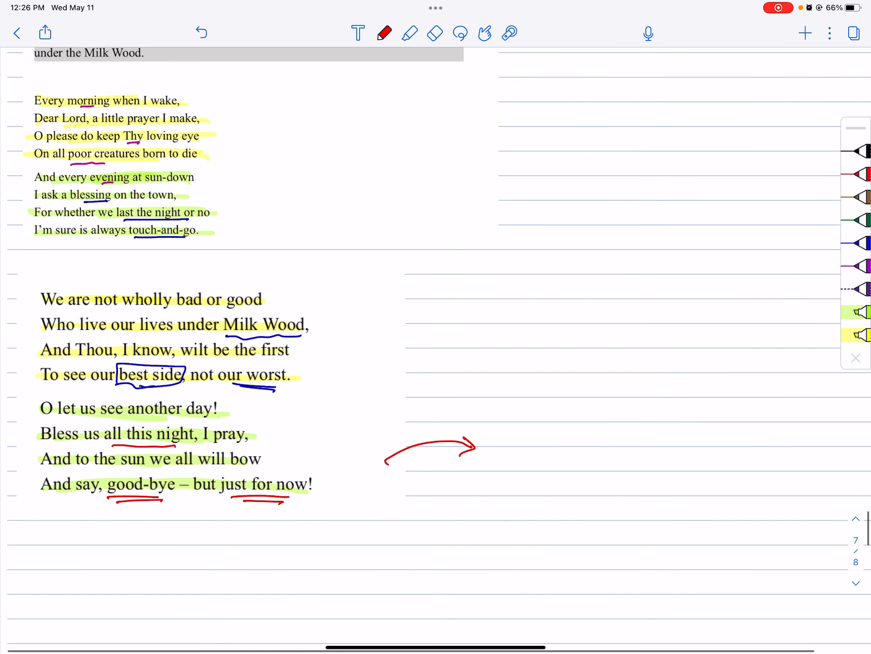